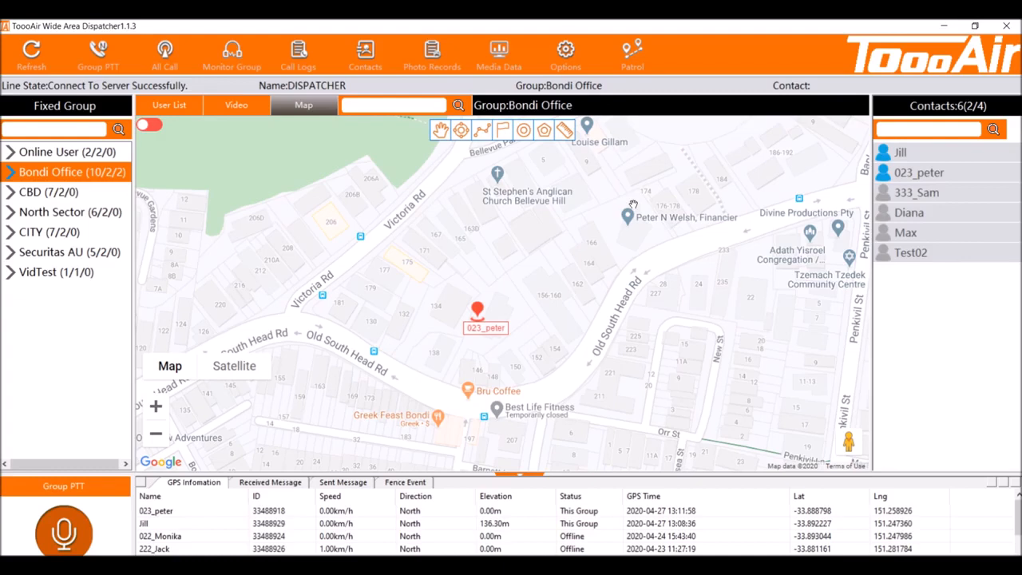
pyautogui.moveTo(656, 170)
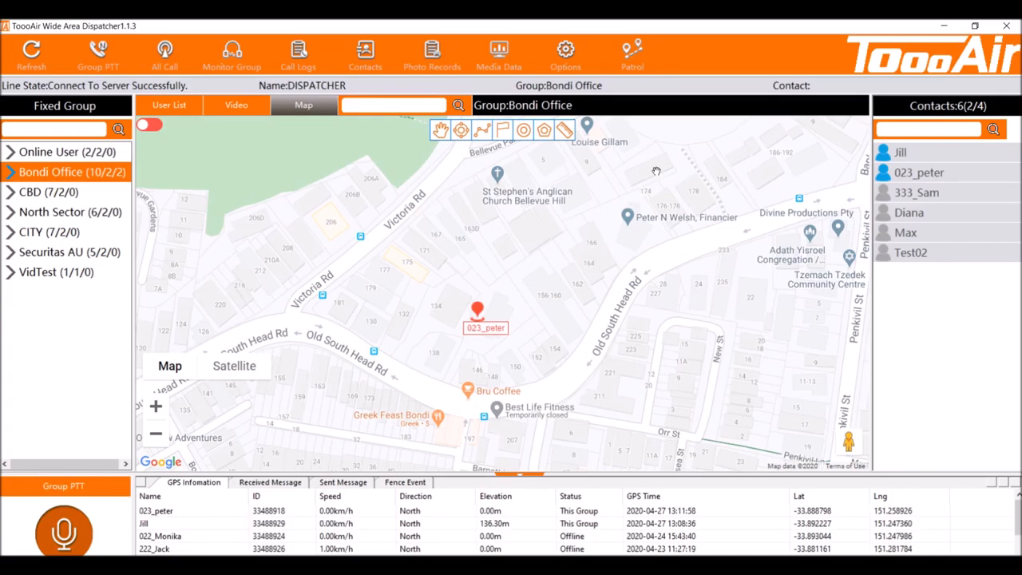
pyautogui.moveTo(625, 184)
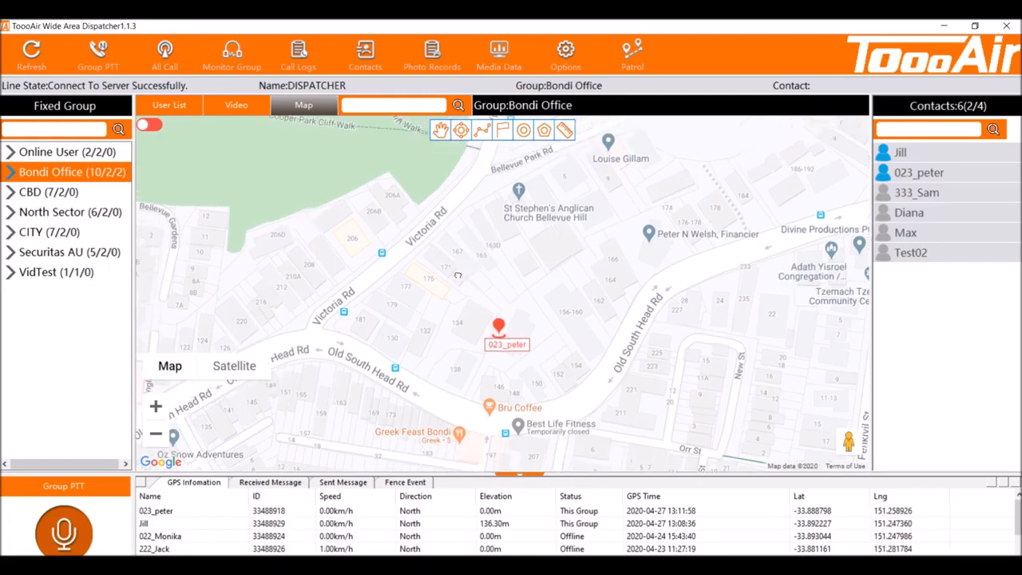
# Show the Bondi Office members as a list and start monitoring the Bondi Office group.
pyautogui.click(168, 104)
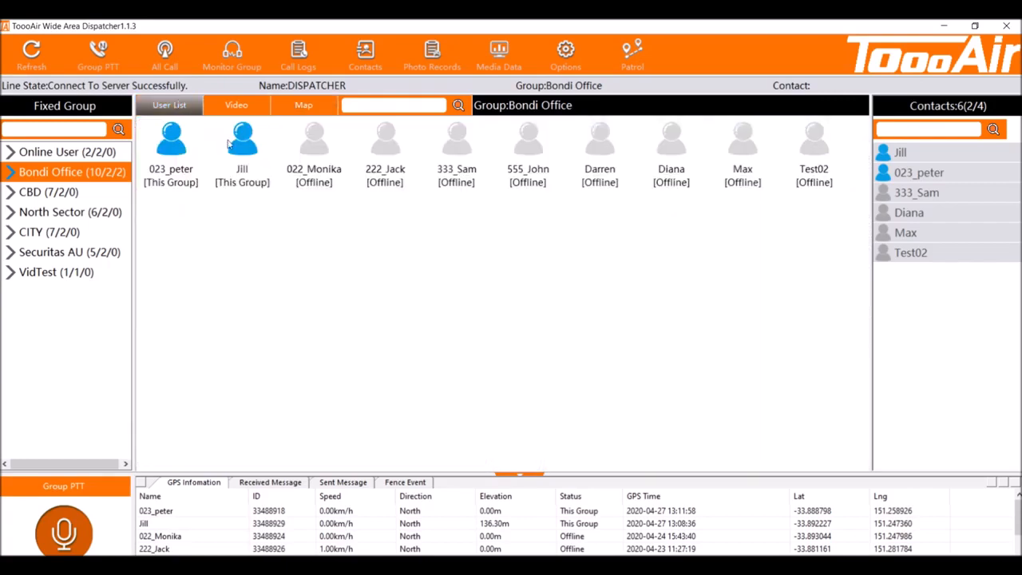
pyautogui.moveTo(191, 166)
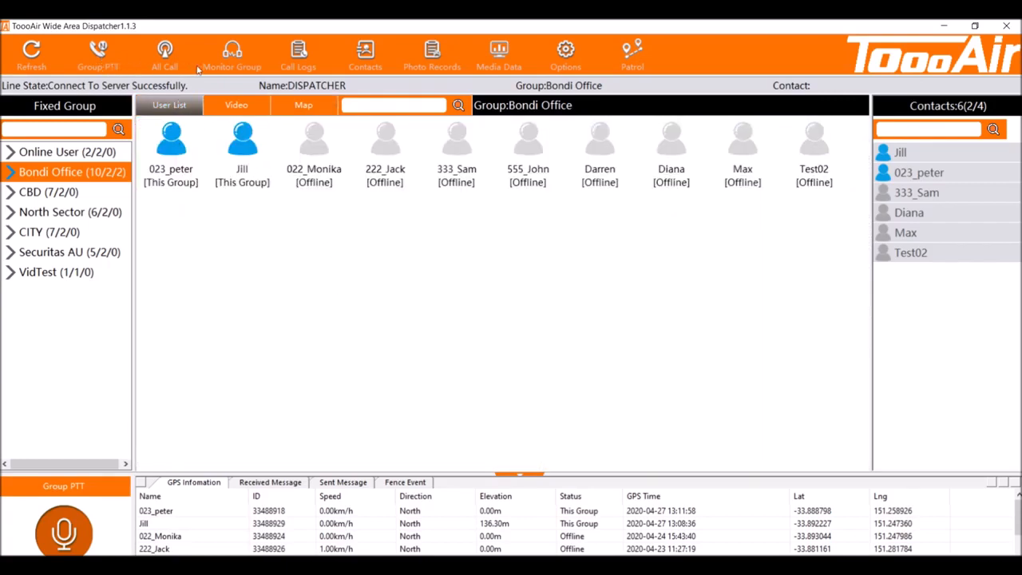
pyautogui.moveTo(269, 54)
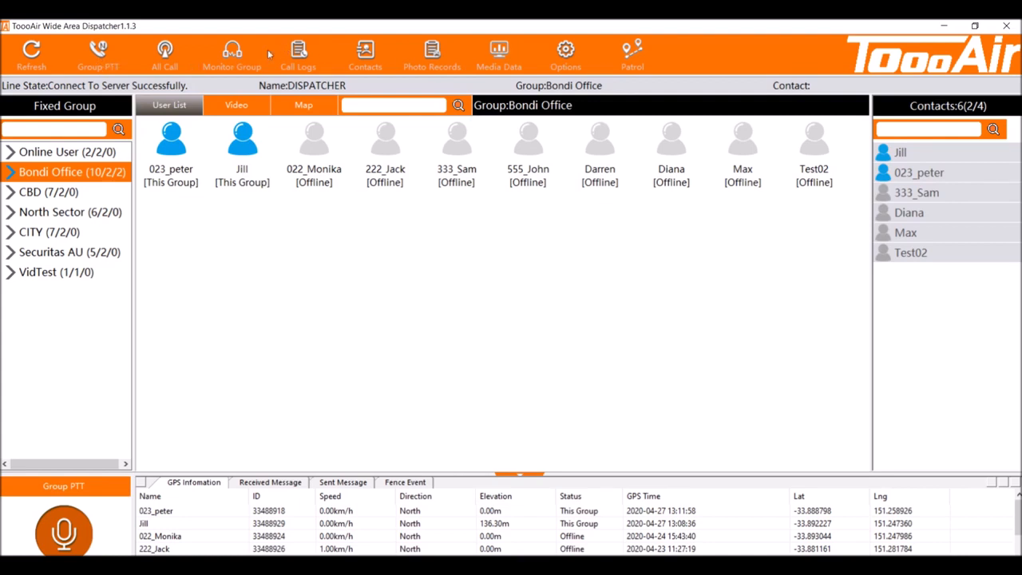
pyautogui.click(231, 55)
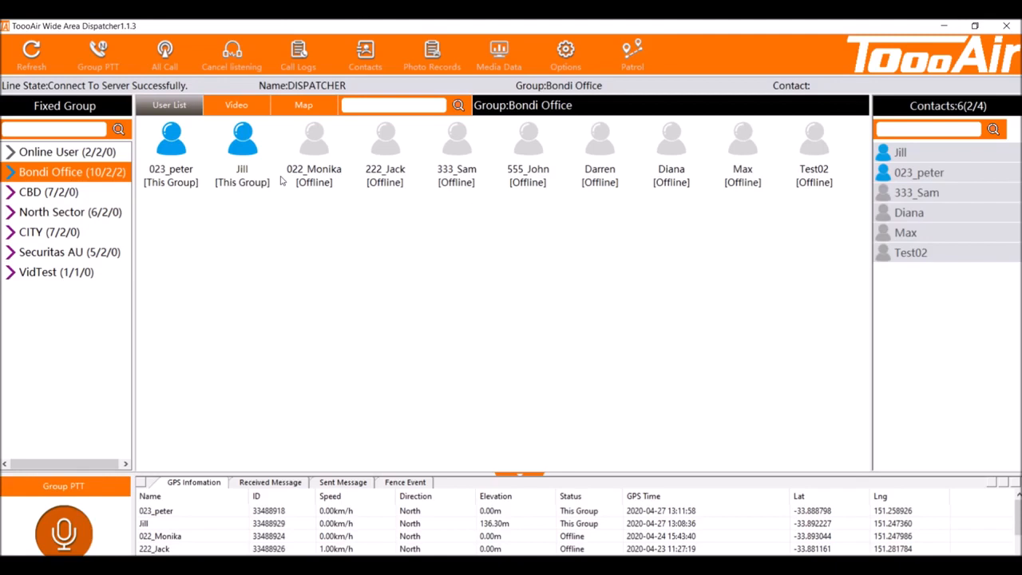
pyautogui.moveTo(318, 192)
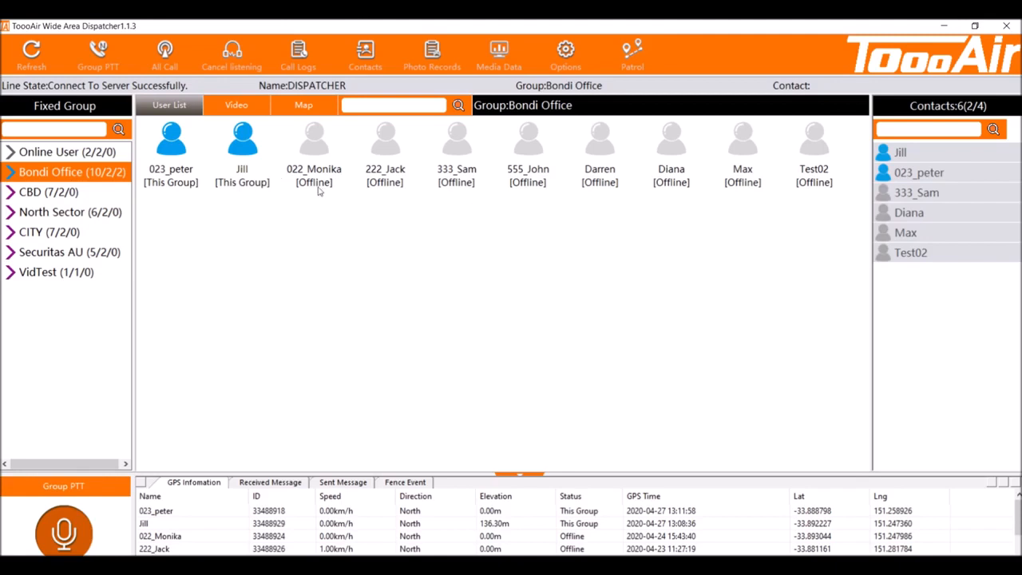
pyautogui.moveTo(230, 30)
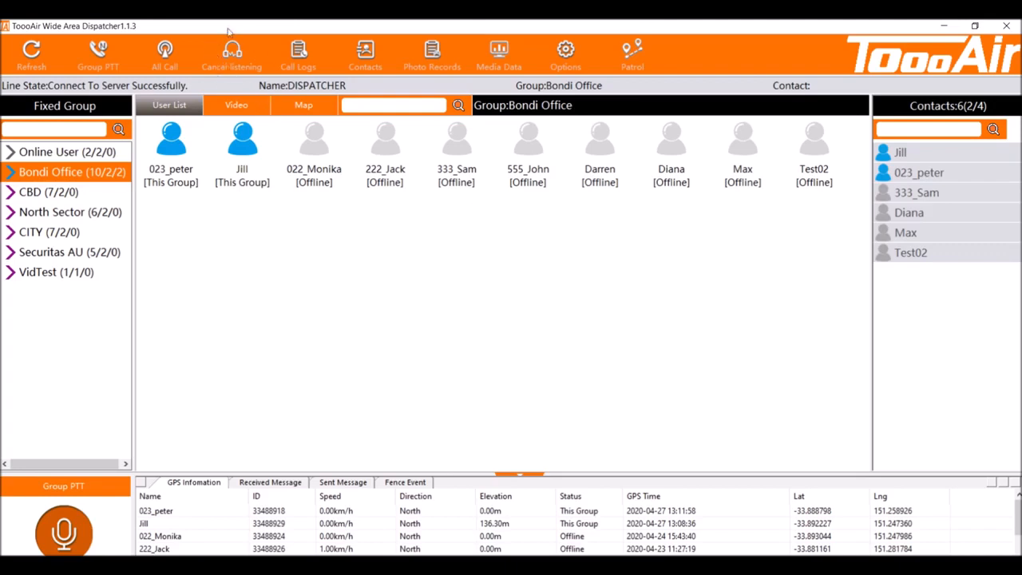
pyautogui.moveTo(233, 364)
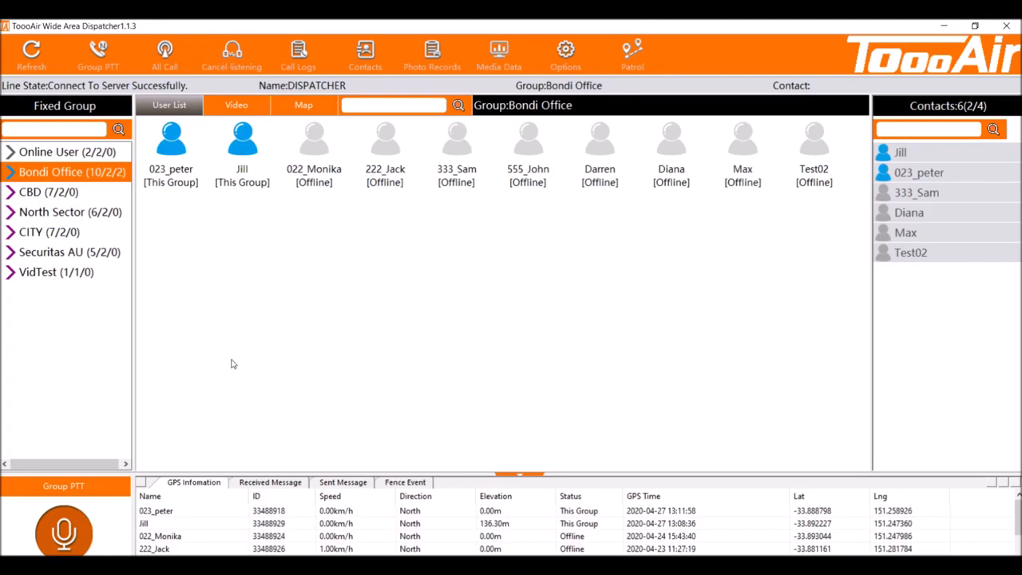
pyautogui.moveTo(49, 315)
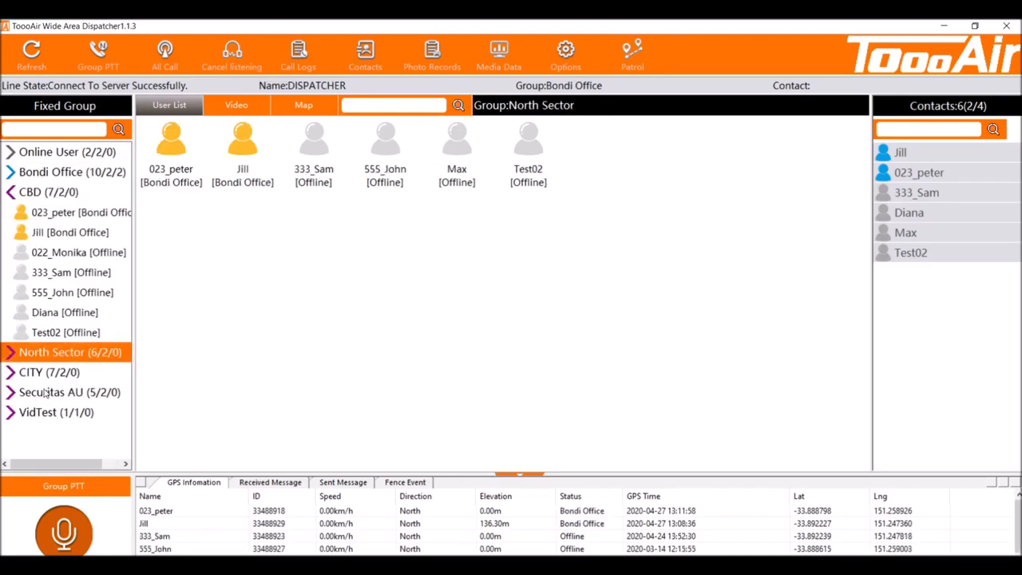
# List the members of the CITY group, then the CBD group, in the Fixed Group tree.
pyautogui.click(50, 371)
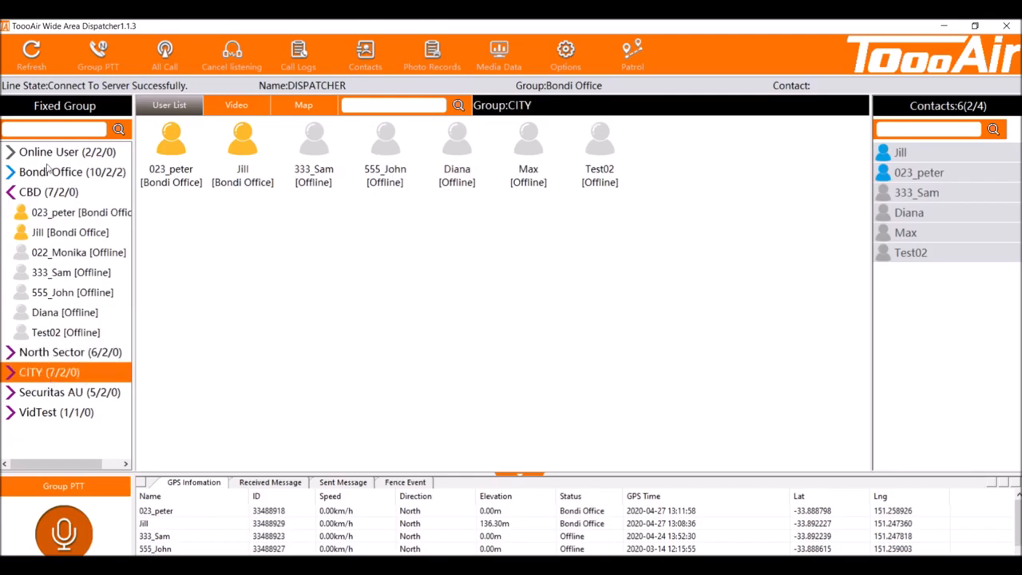
pyautogui.click(32, 191)
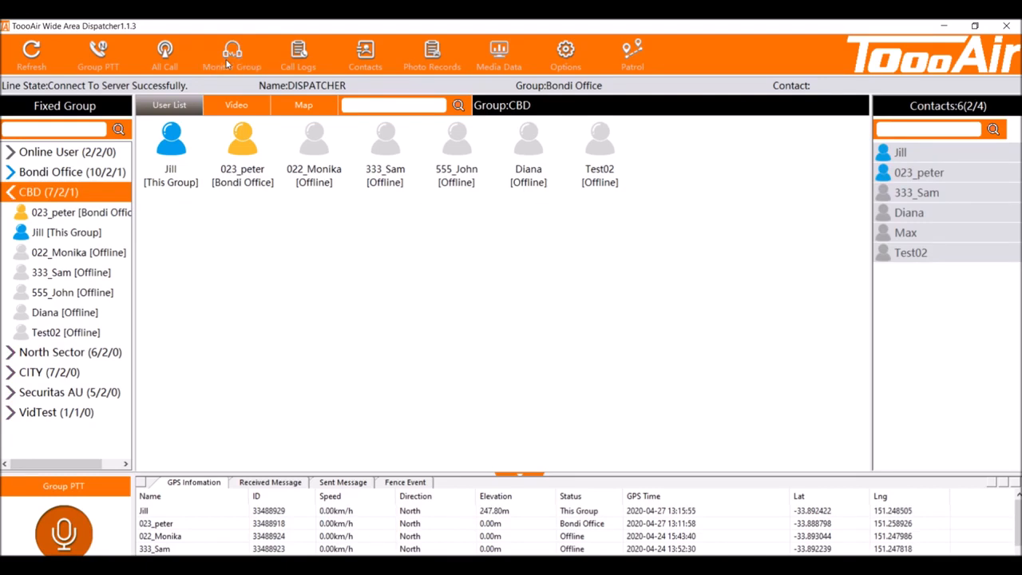
pyautogui.moveTo(4, 355)
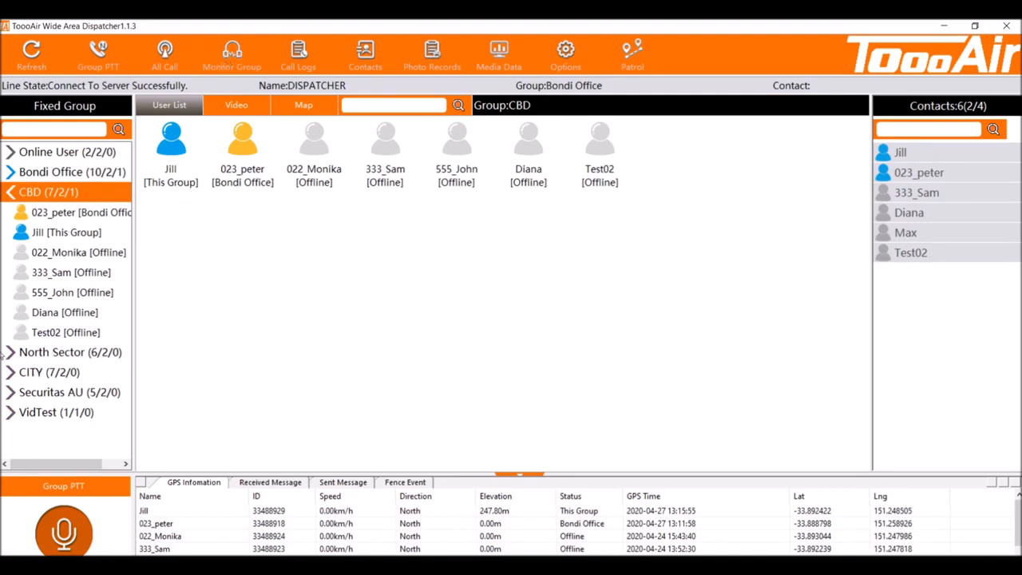
pyautogui.moveTo(36, 363)
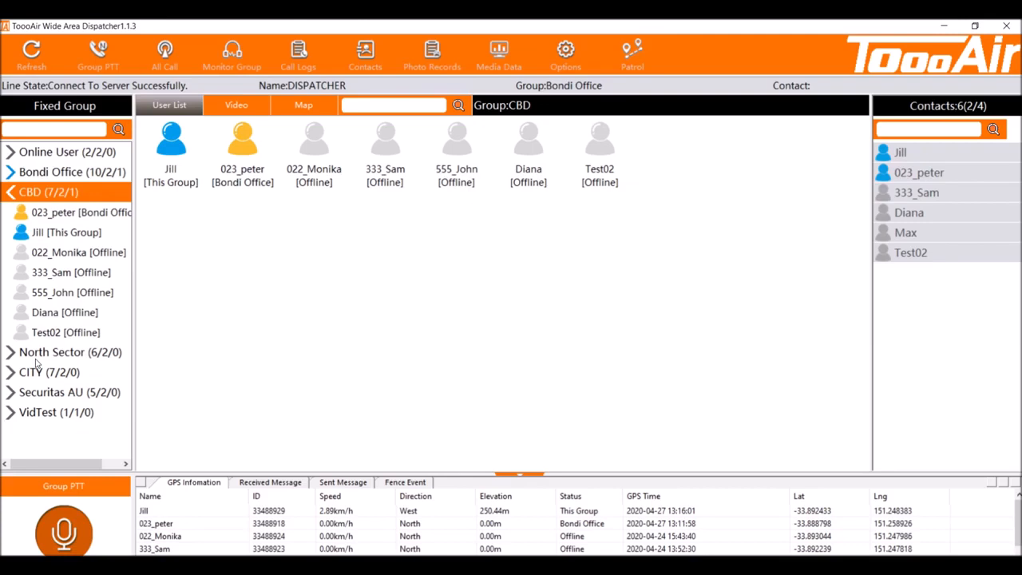
pyautogui.moveTo(247, 365)
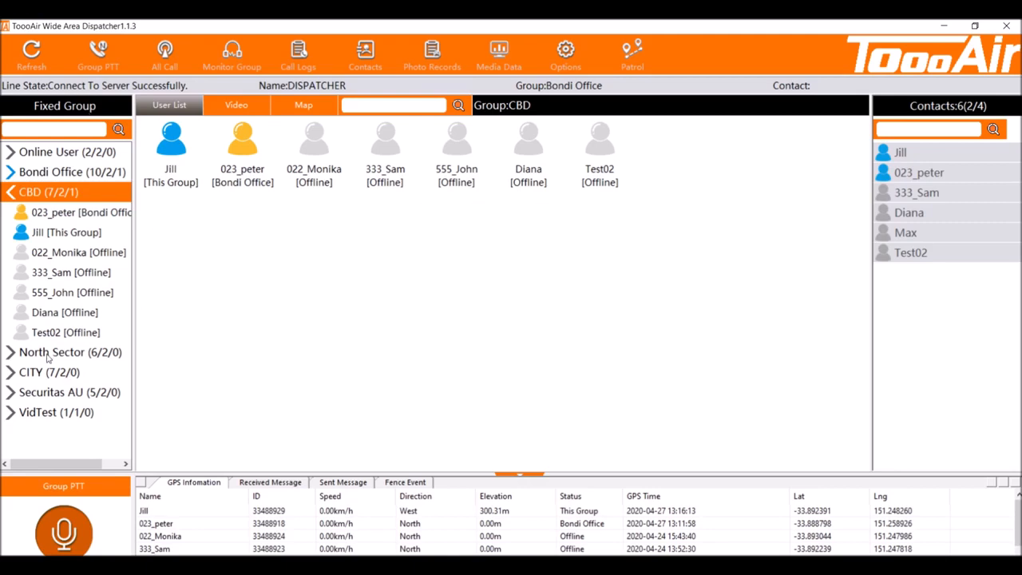
# Bring up the actions menu for the North Sector group in the Fixed Group tree.
pyautogui.rightClick(70, 351)
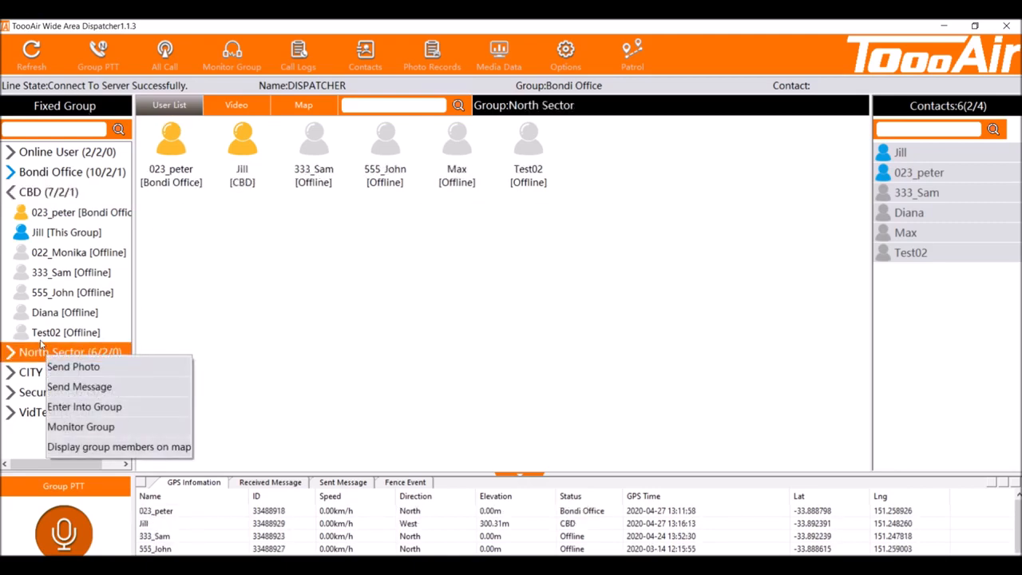
pyautogui.moveTo(81, 426)
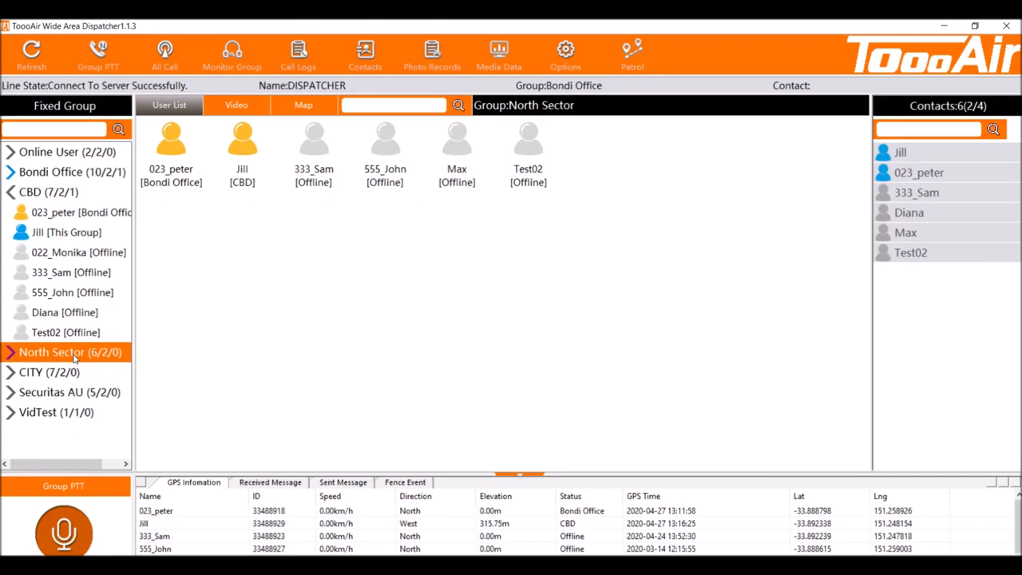
# Choose Cancel Monitor from the North Sector group's actions menu.
pyautogui.rightClick(70, 352)
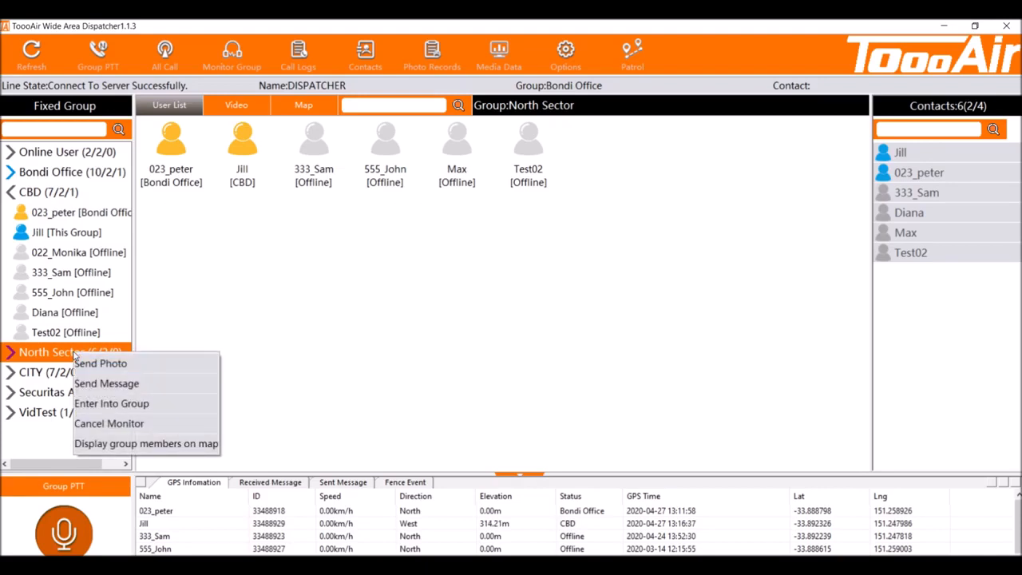
pyautogui.moveTo(109, 423)
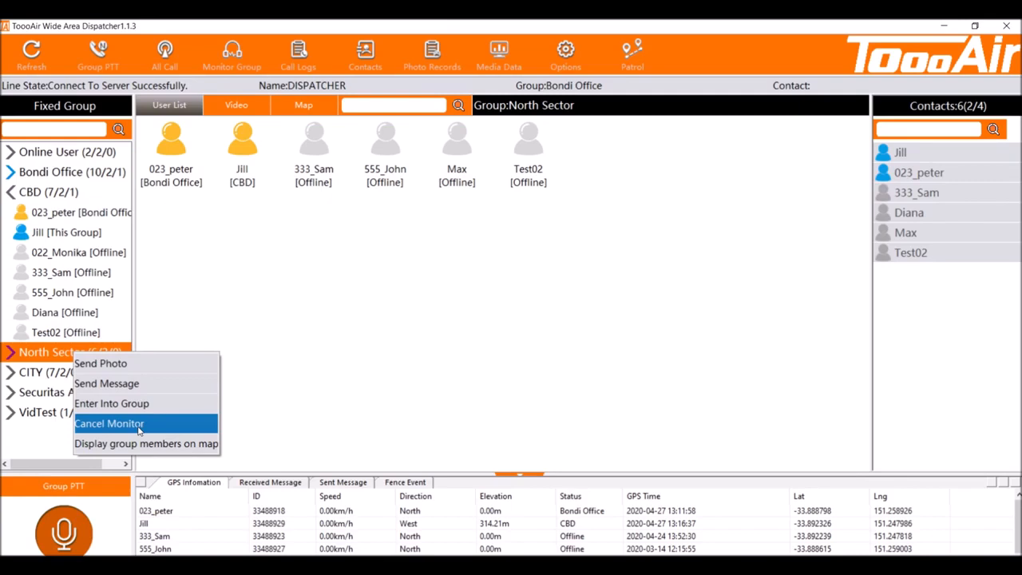
pyautogui.click(109, 423)
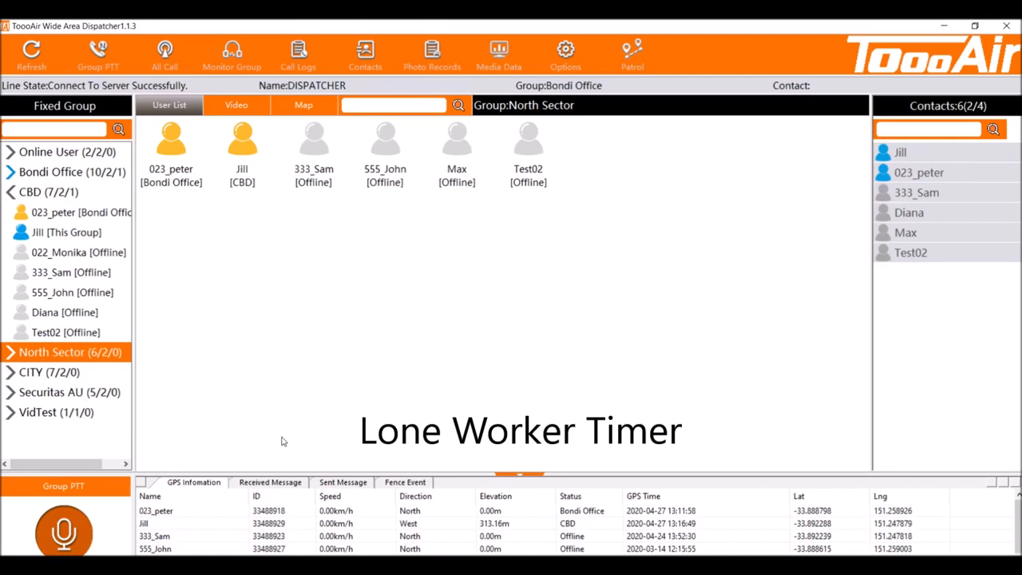
pyautogui.click(72, 171)
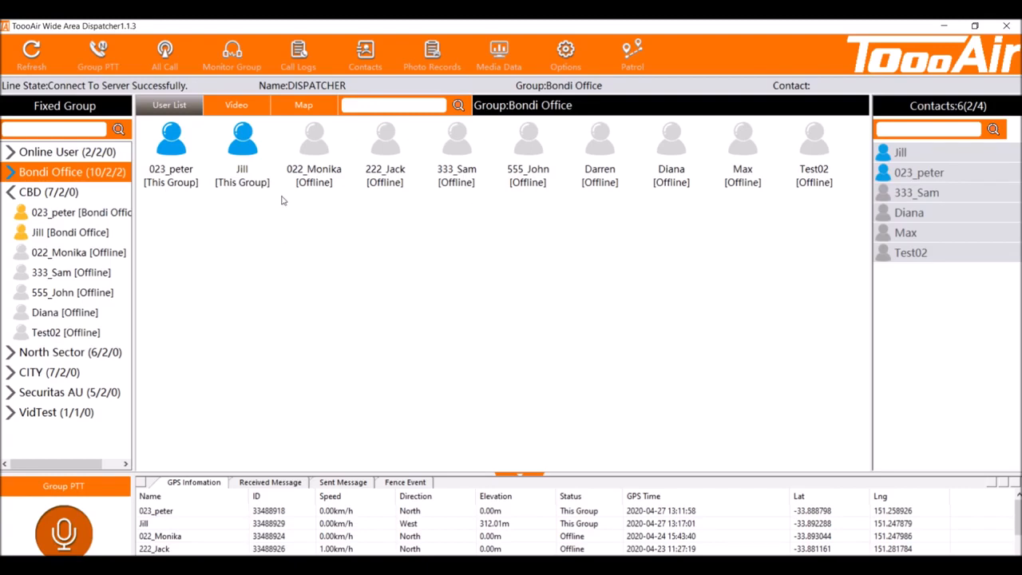
# Give Jill a Lone Worker Time of 1 monitoring minute.
pyautogui.click(242, 156)
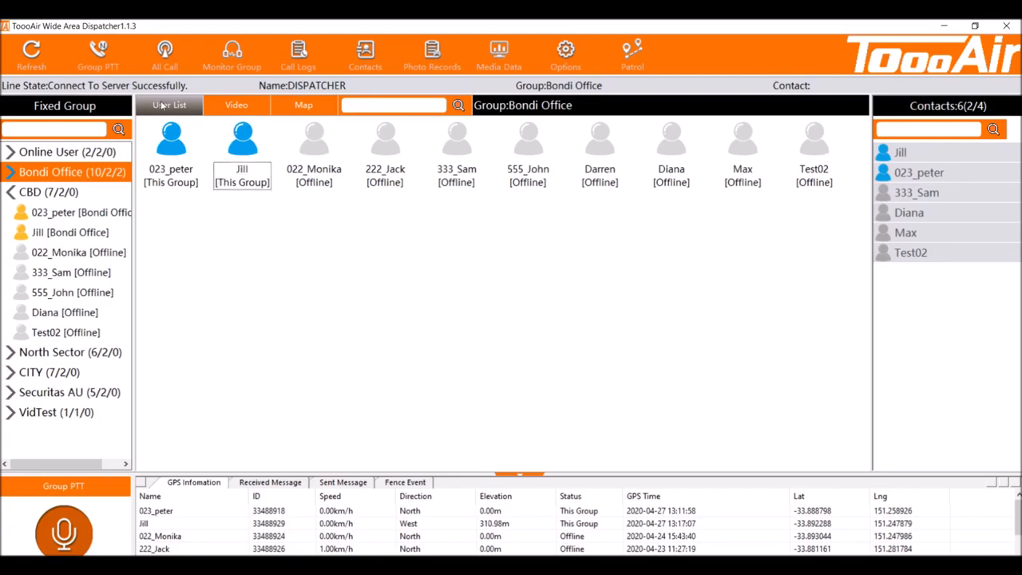
pyautogui.moveTo(242, 116)
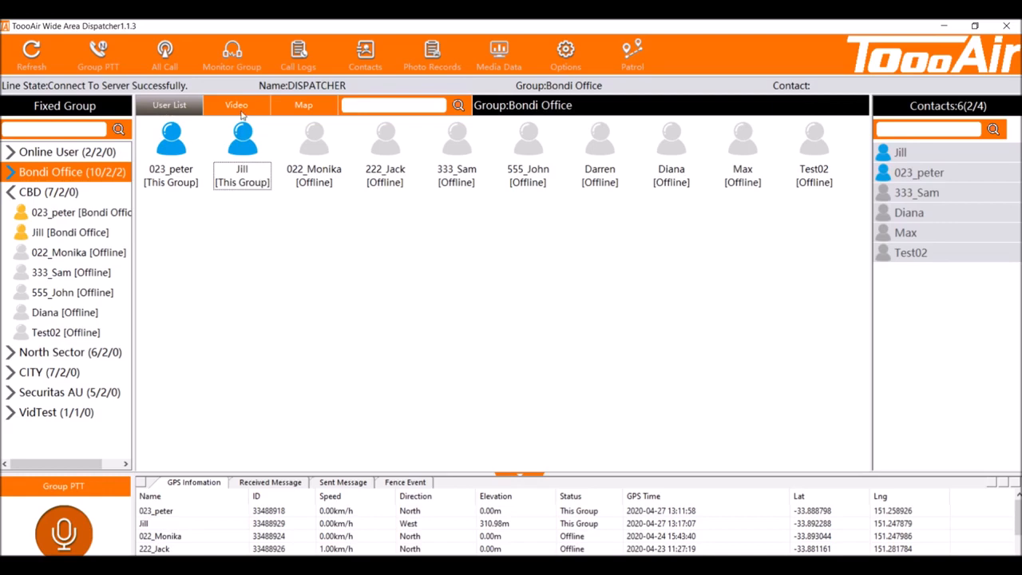
pyautogui.rightClick(242, 140)
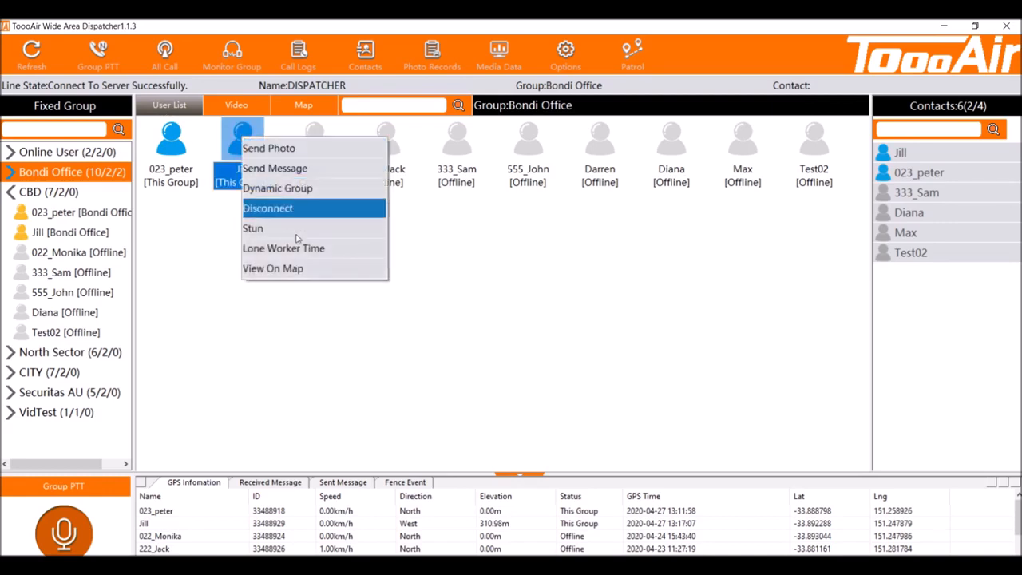
pyautogui.click(283, 247)
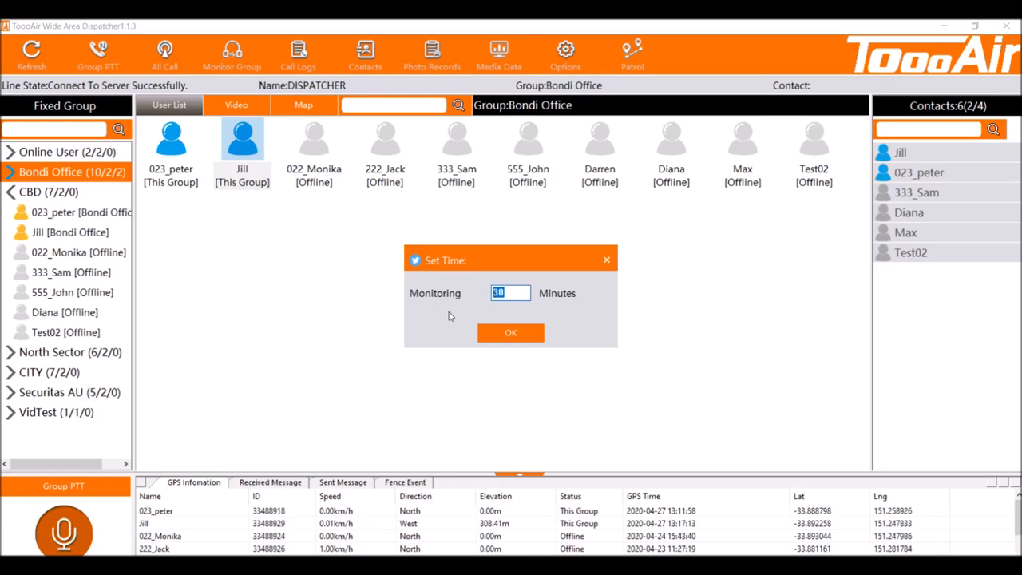
pyautogui.write('1')
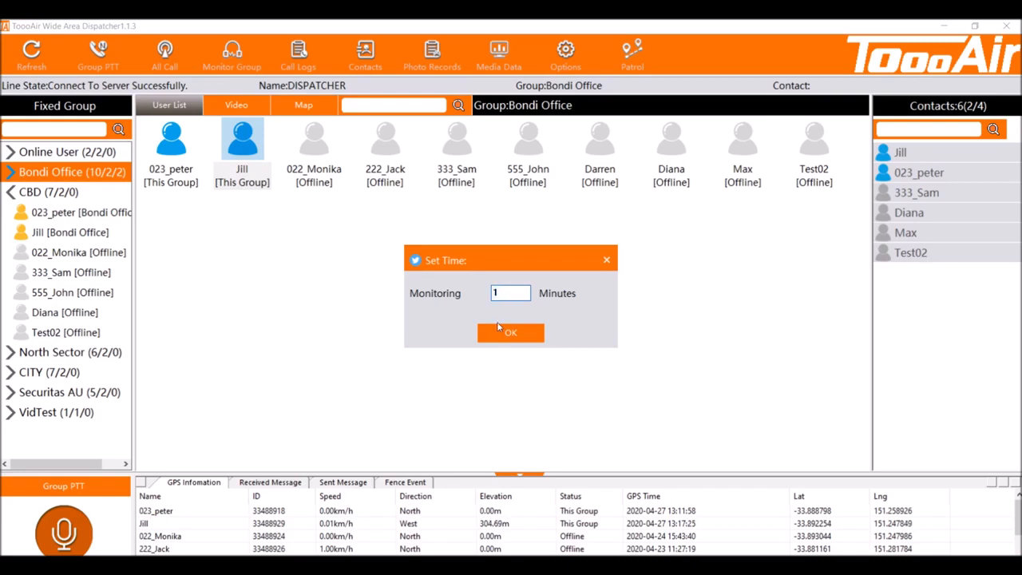
pyautogui.click(510, 332)
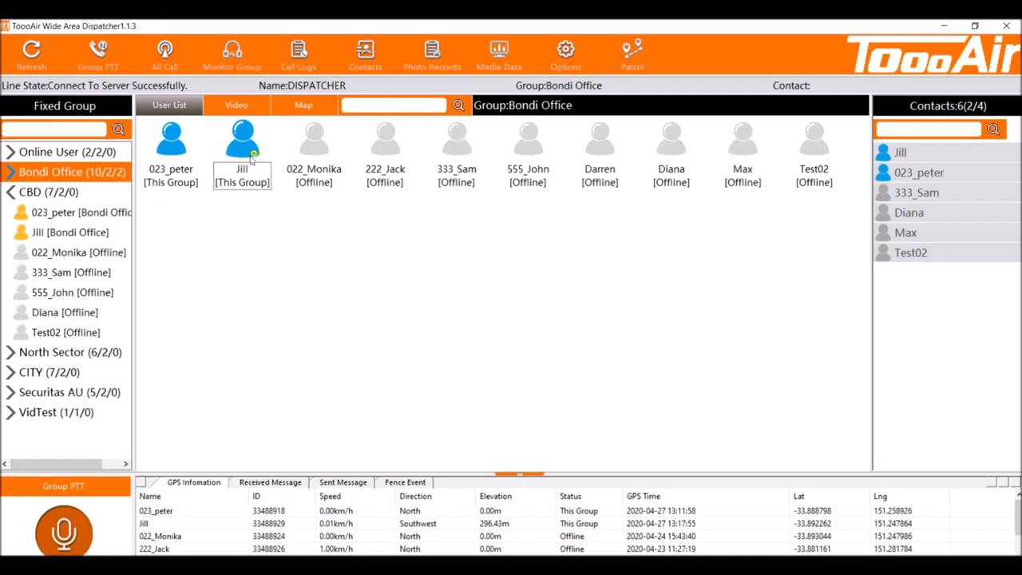
pyautogui.moveTo(247, 168)
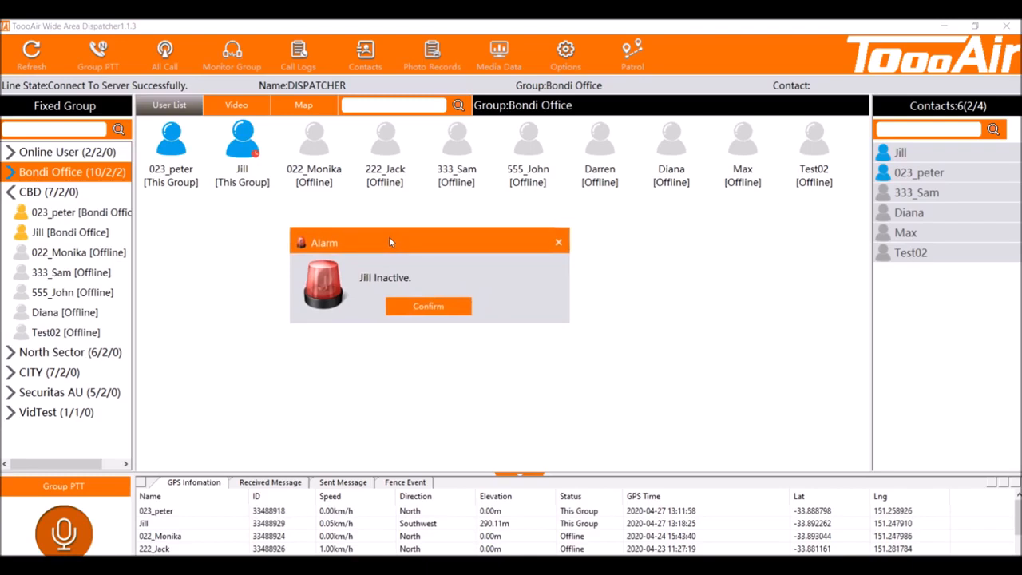
# Confirm the 'Jill Inactive.' alarm popup.
pyautogui.click(428, 306)
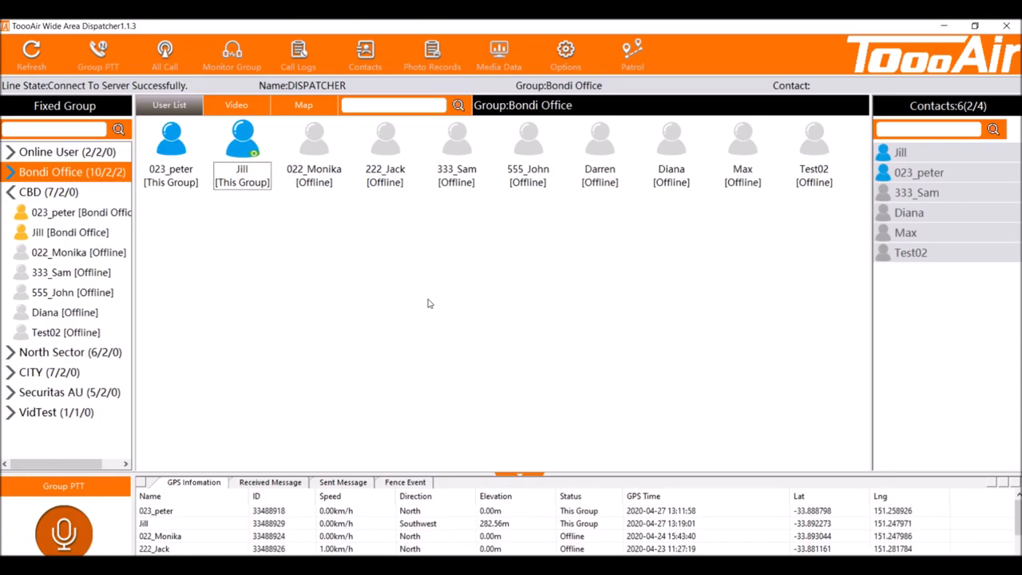
# Choose Cancel Lone Worker from Jill's actions menu.
pyautogui.rightClick(242, 144)
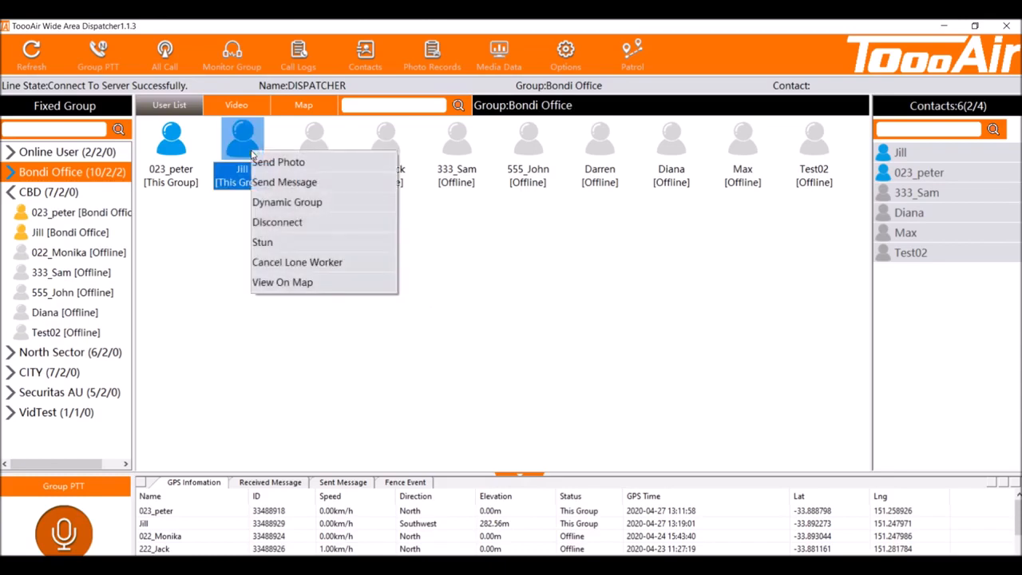
pyautogui.moveTo(297, 262)
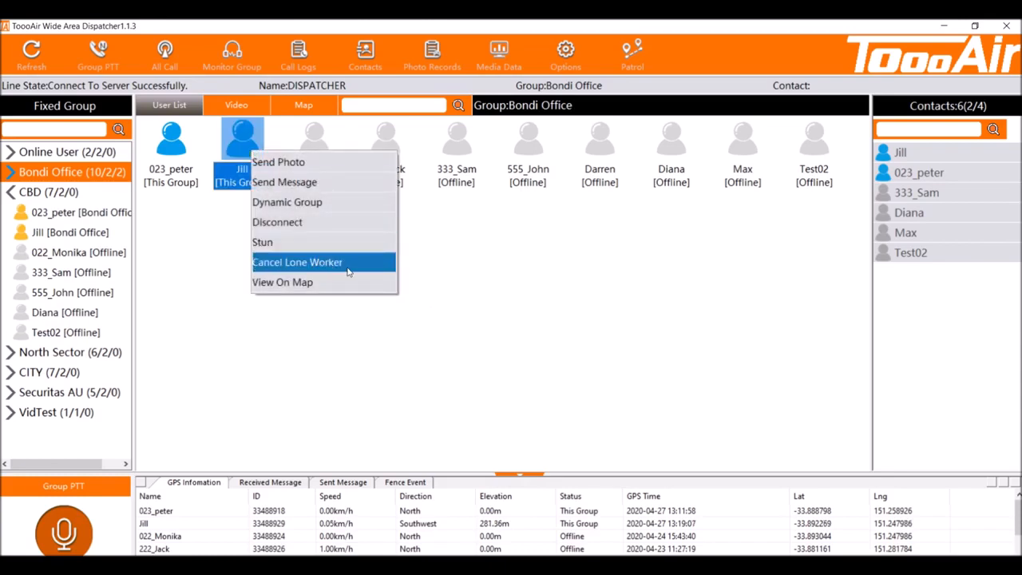
pyautogui.click(297, 262)
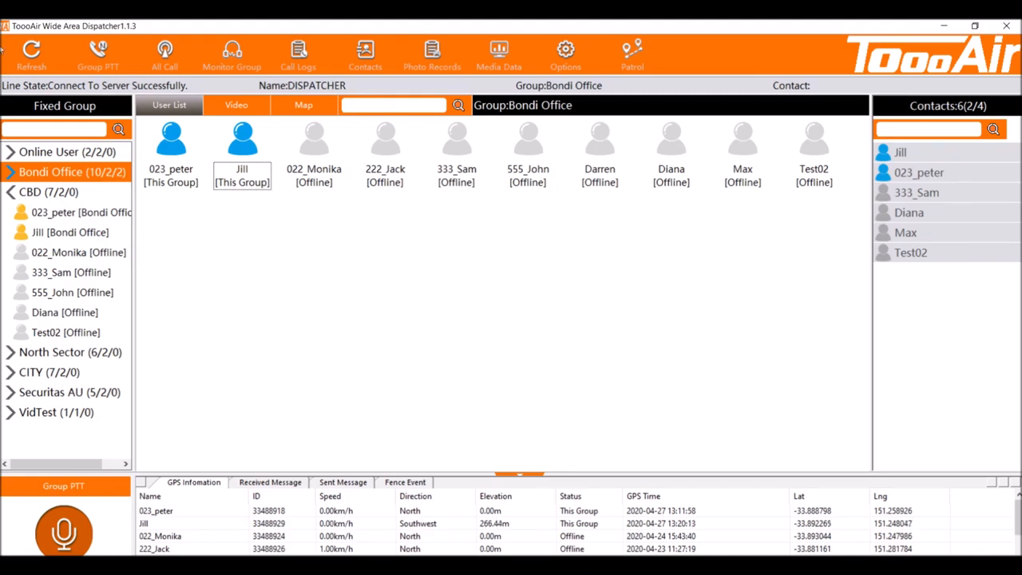
pyautogui.moveTo(821, 407)
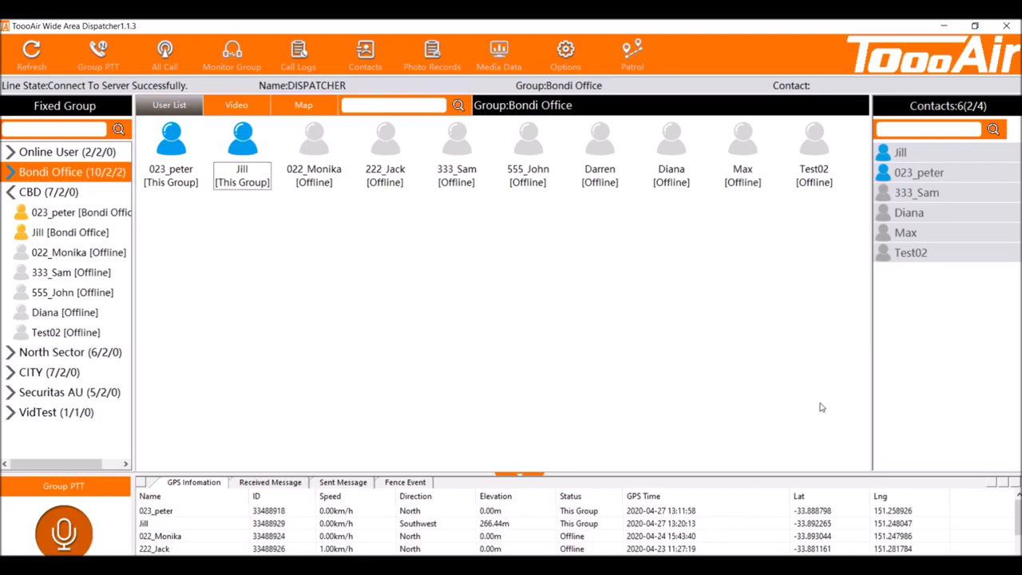
pyautogui.moveTo(342, 31)
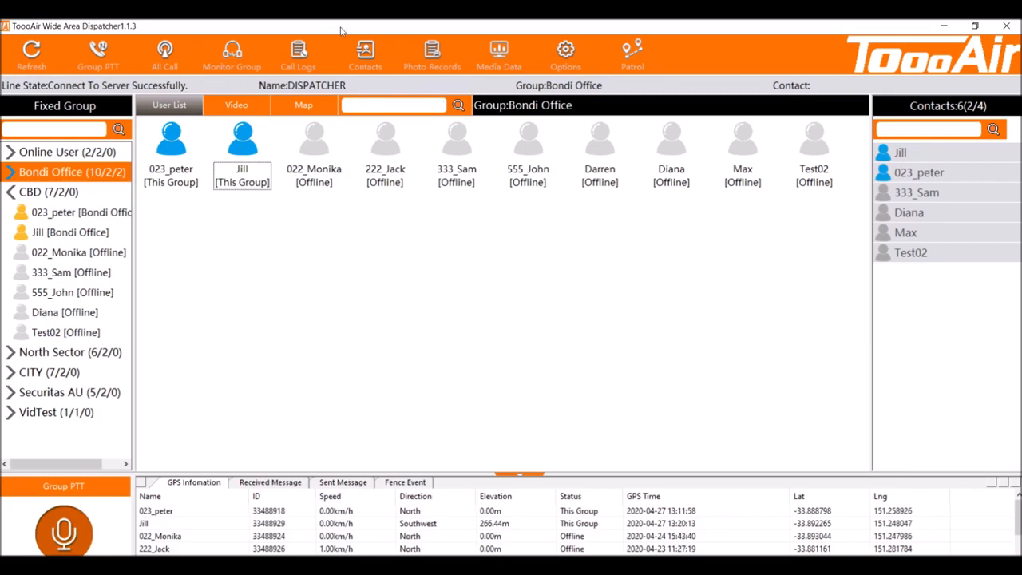
pyautogui.moveTo(323, 25)
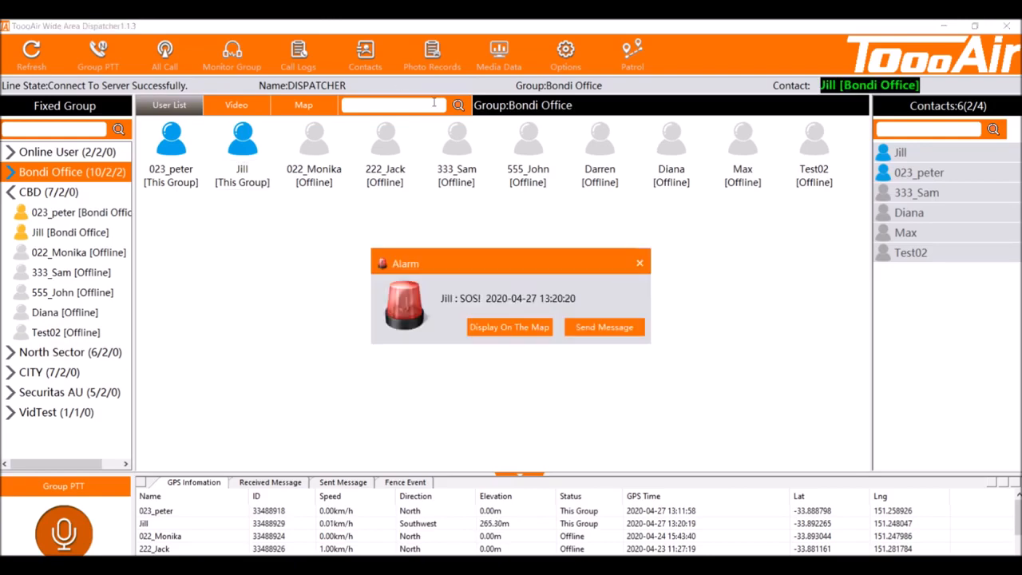
# Display Jill's SOS marker on the Bondi Junction map, then return to the User List.
pyautogui.click(508, 327)
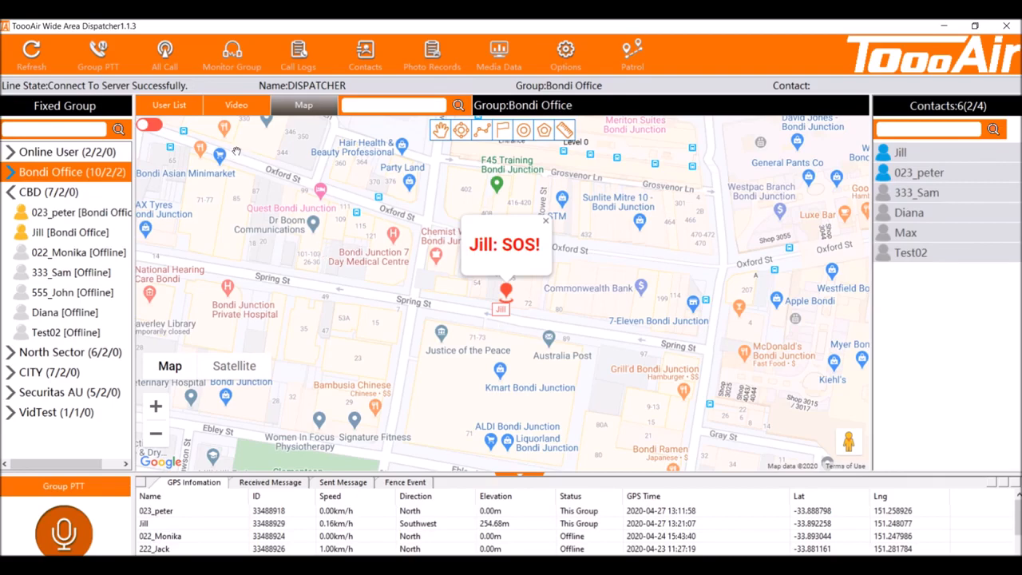
pyautogui.click(168, 104)
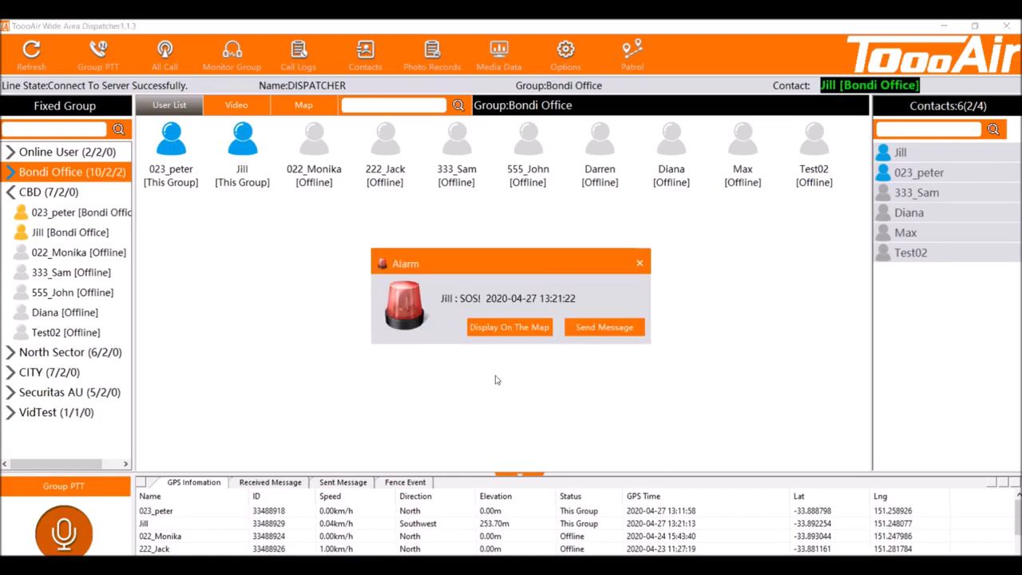
# Reply to Jill's SOS alarm with the message 'are you ok?'.
pyautogui.click(603, 327)
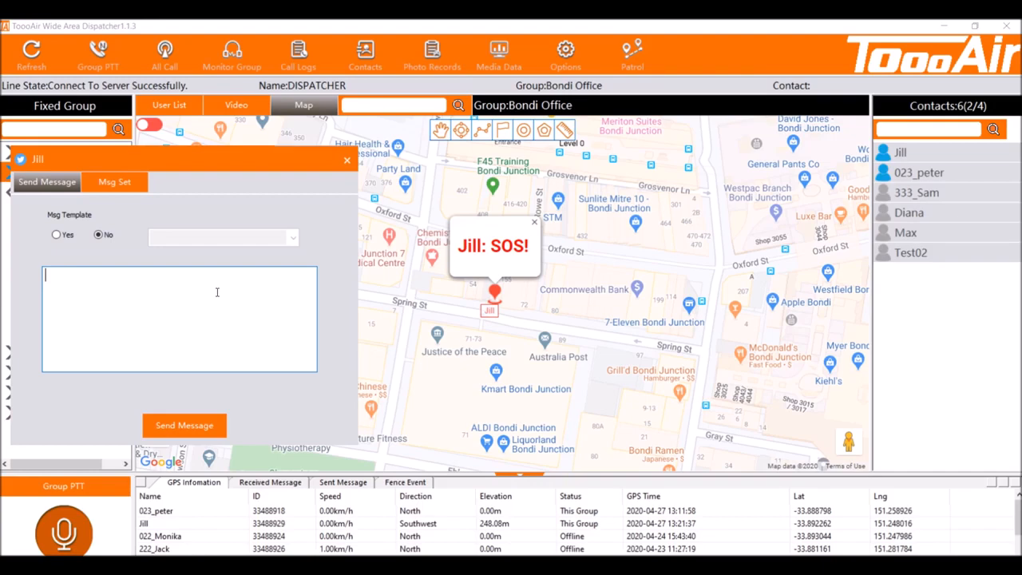
pyautogui.write('are you ok?')
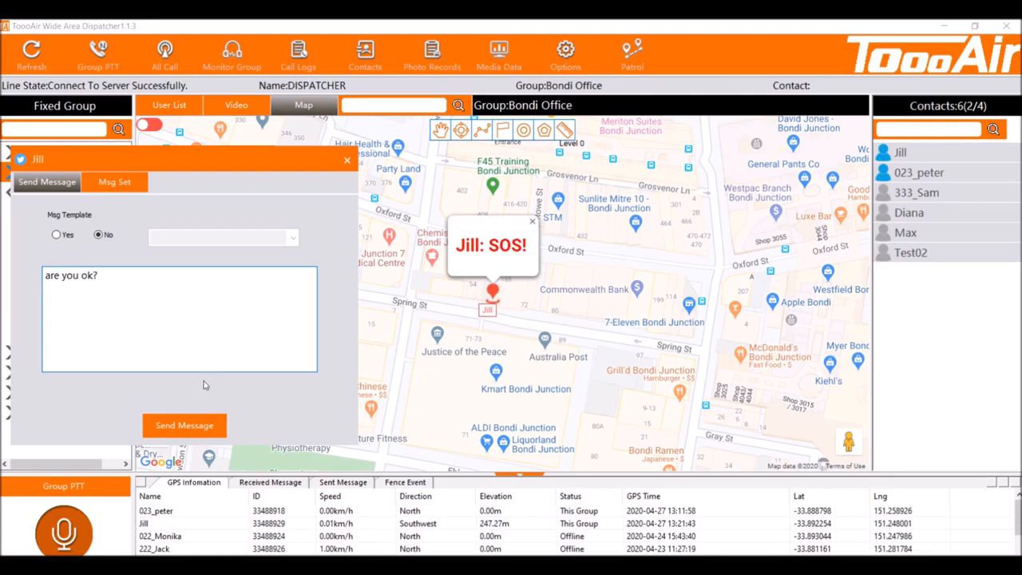
pyautogui.click(183, 425)
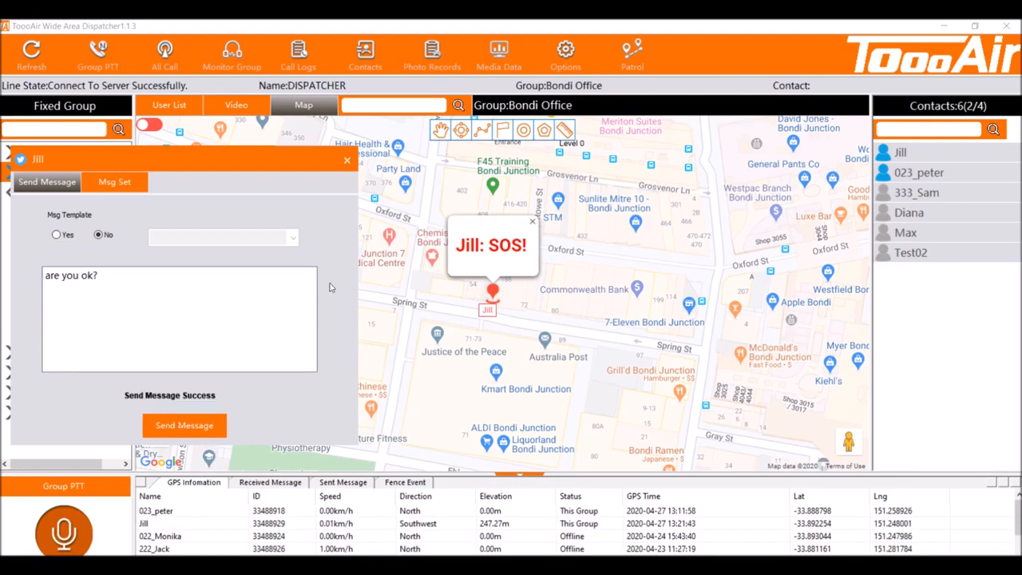